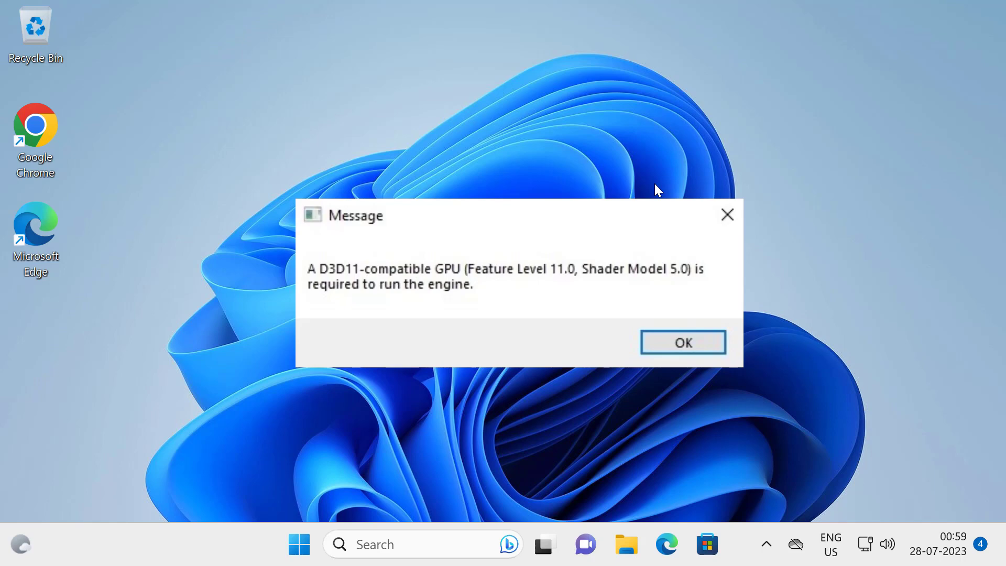
Step: Dismiss the D3D11 GPU-requirement error message on the desktop
left_click(682, 342)
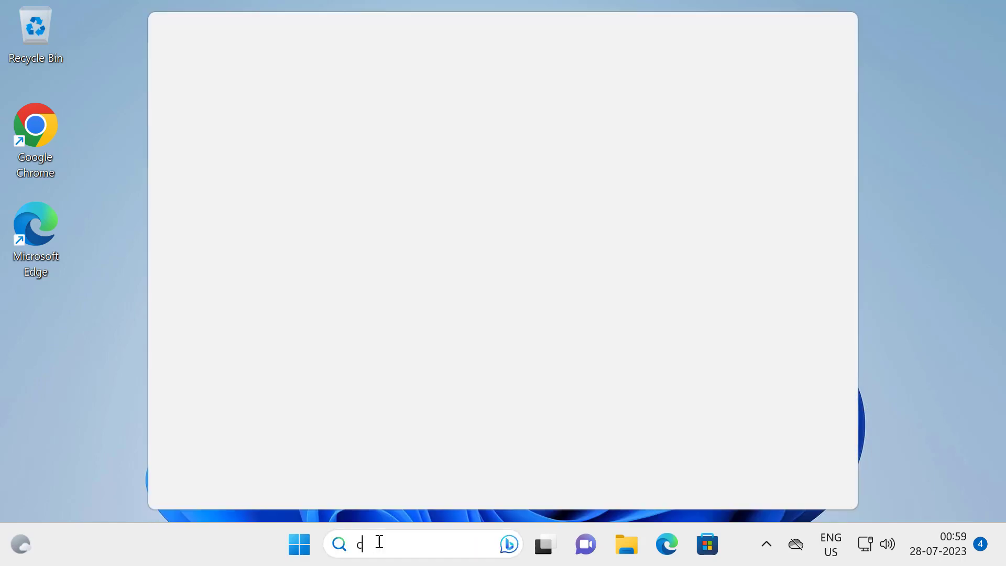
Step: Search for Control Panel and go to Programs and Features
type("ontrol Panel")
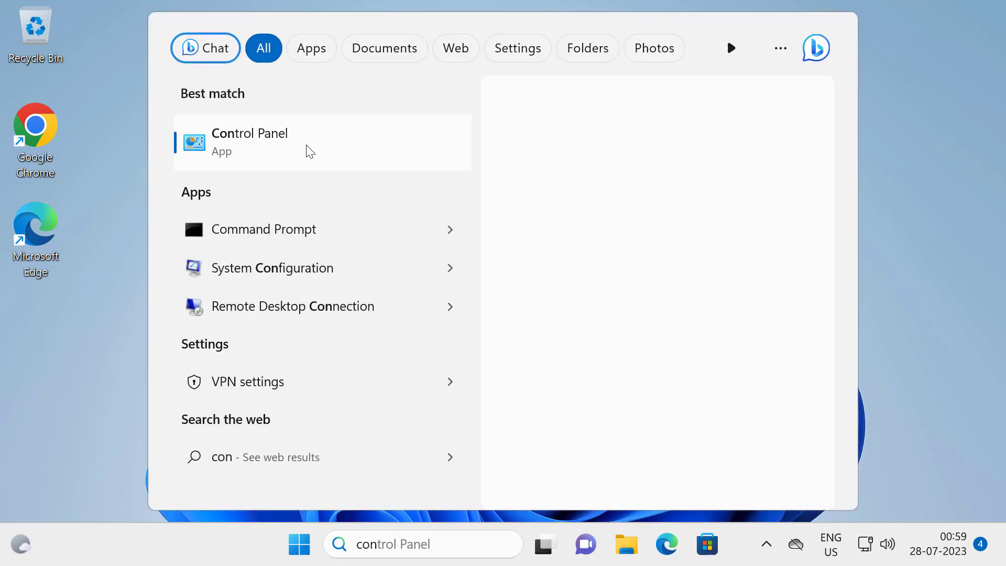
left_click(250, 142)
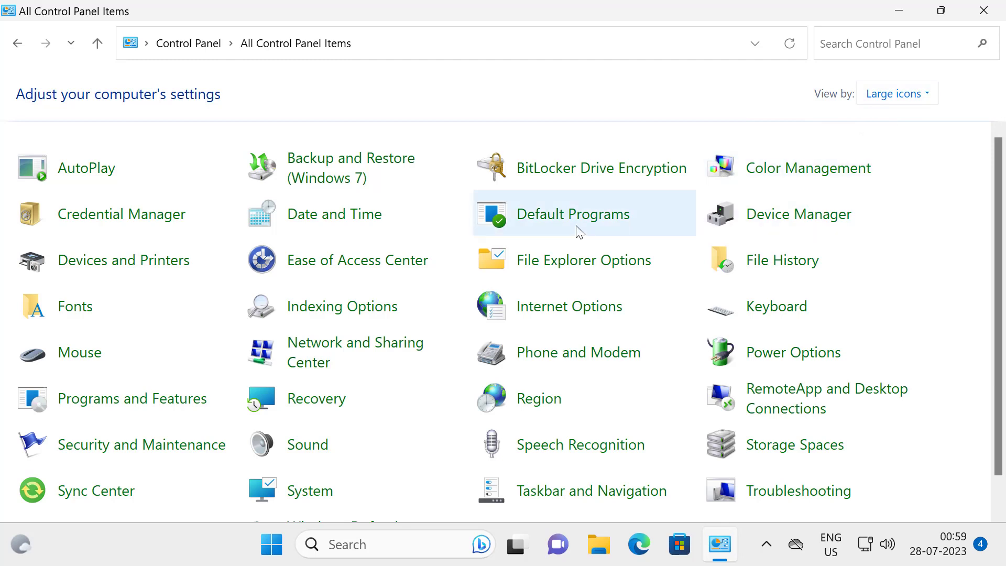
mouse_move(488, 260)
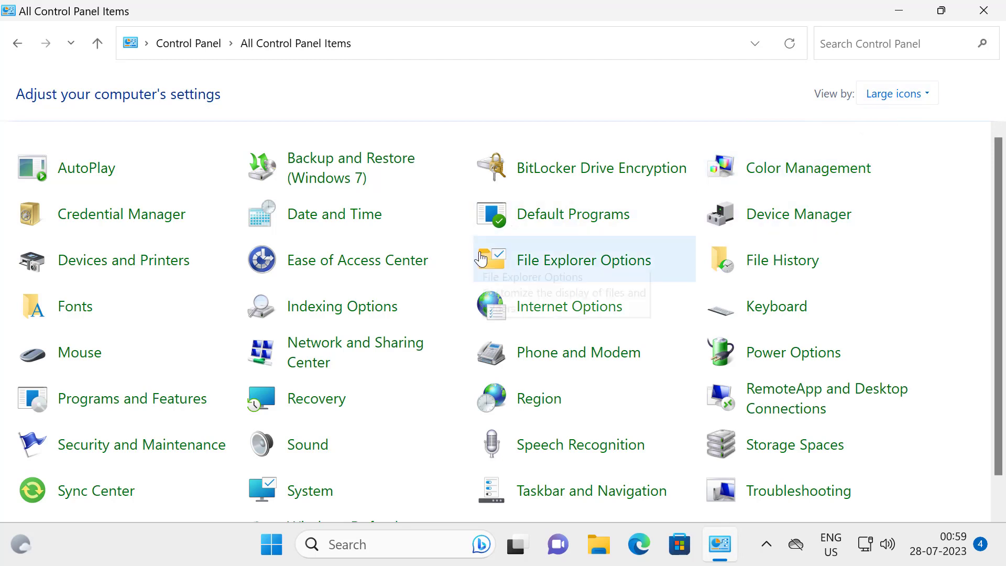
mouse_move(114, 408)
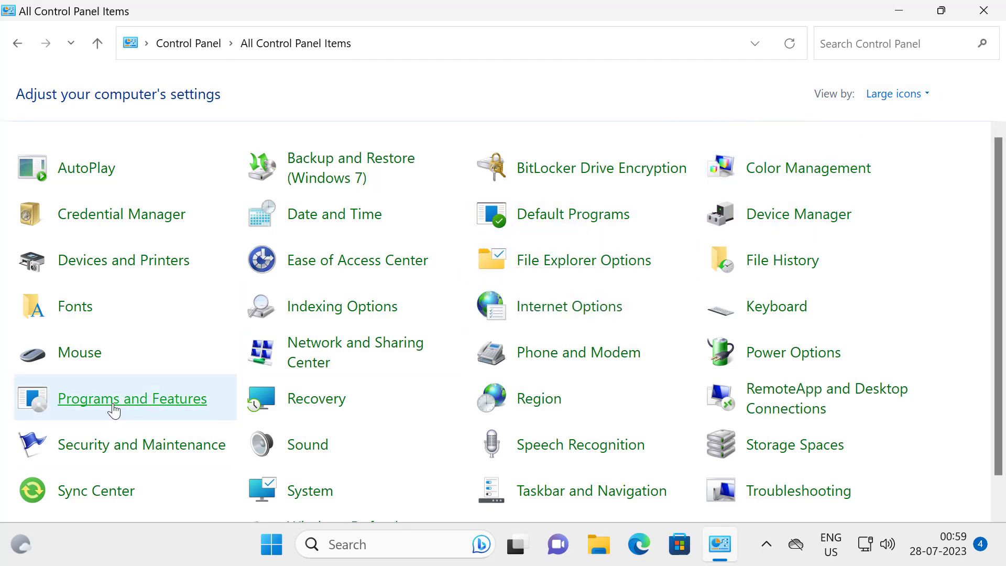
left_click(131, 398)
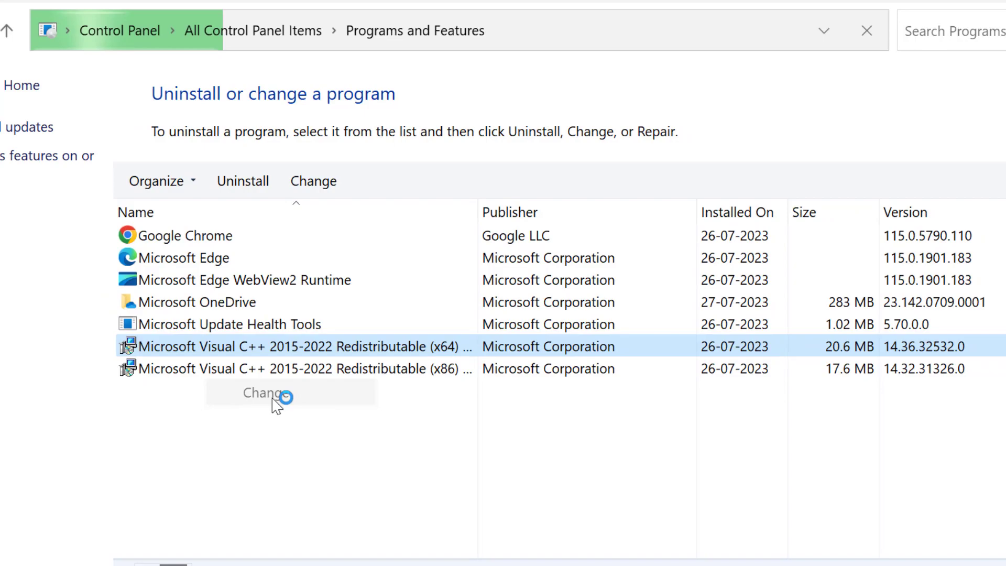
Step: Repair the x64 Visual C++ 2015-2022 redistributable, then the x86 one, without restarting
left_click(263, 392)
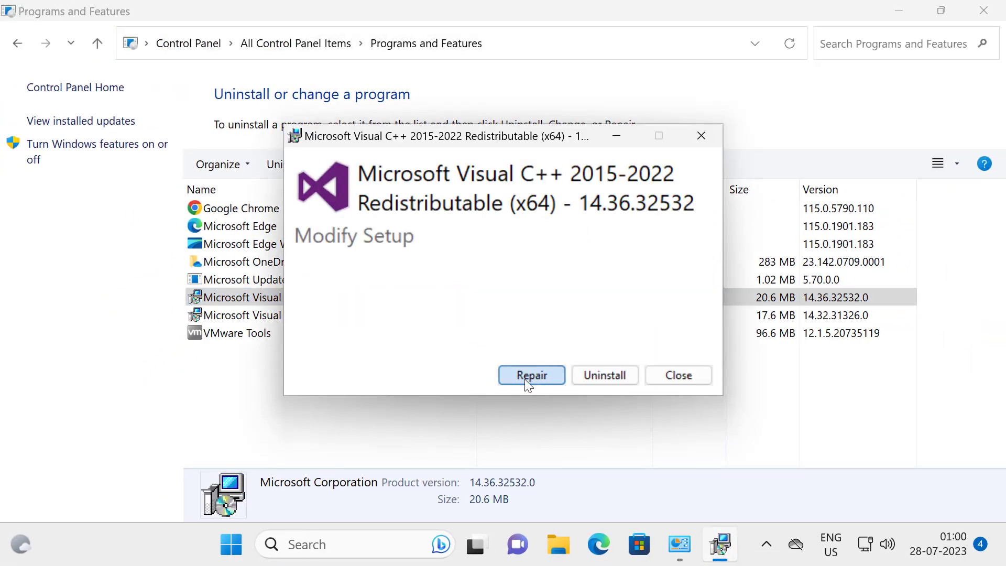
left_click(531, 375)
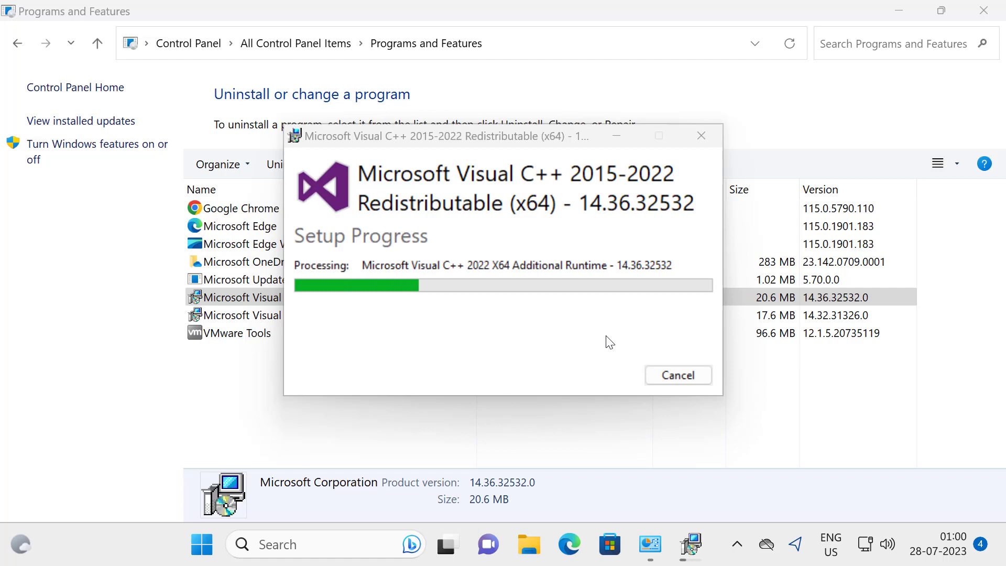
mouse_move(332, 352)
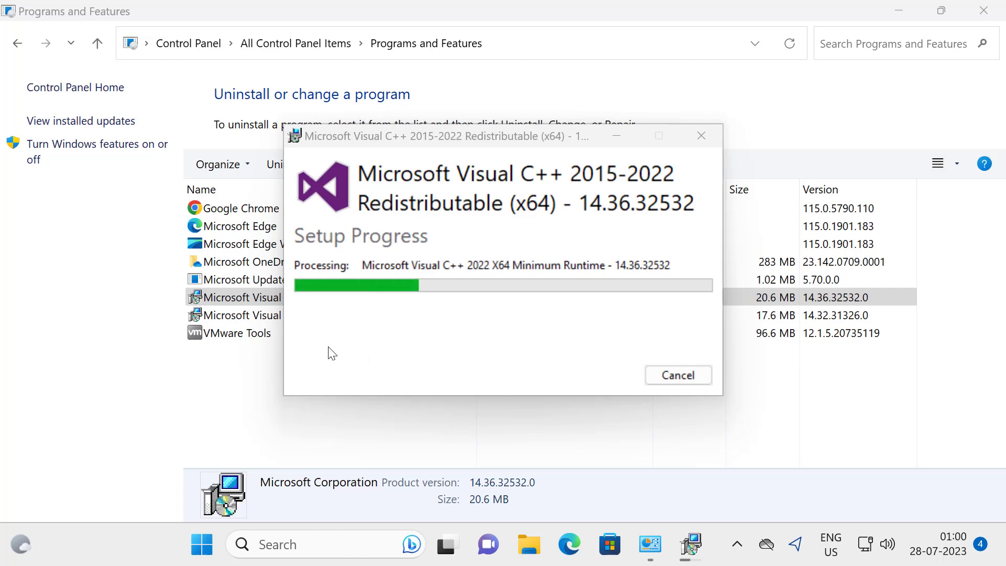
mouse_move(563, 331)
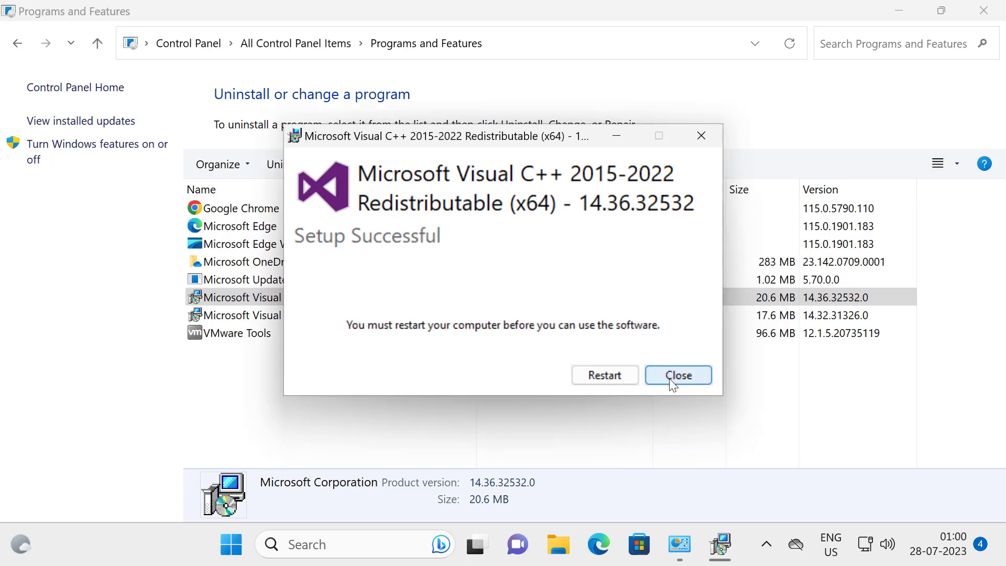
left_click(677, 374)
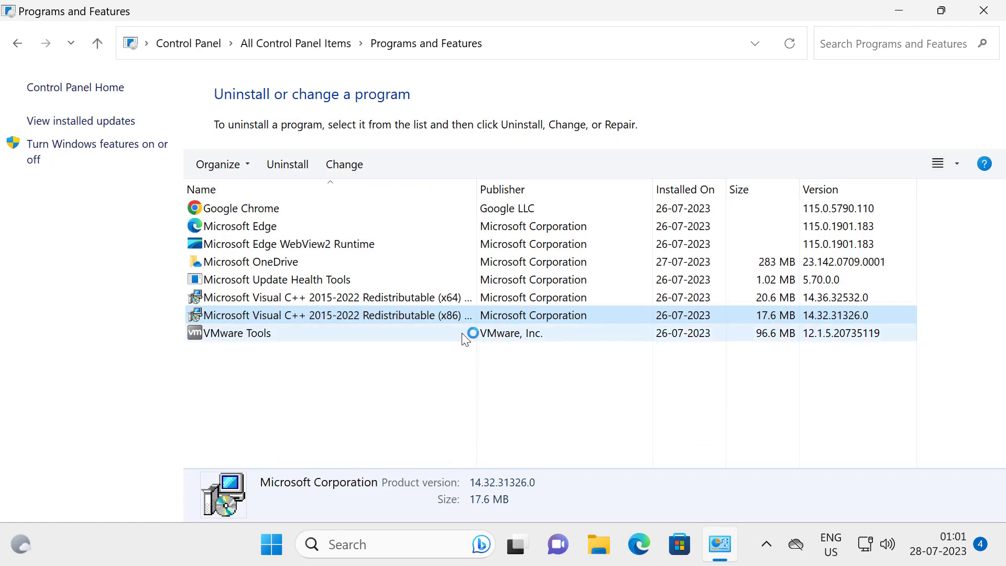
left_click(983, 11)
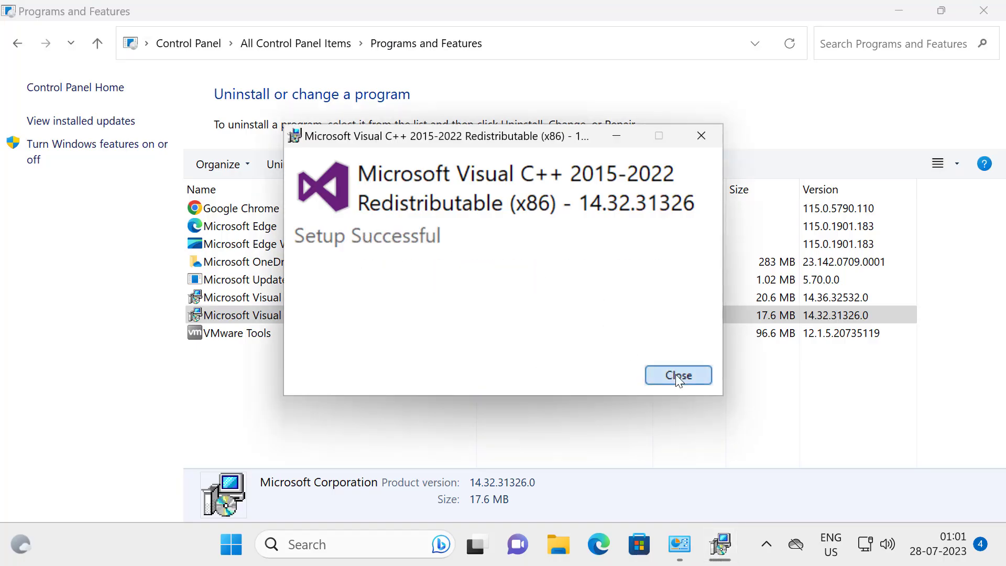
left_click(677, 375)
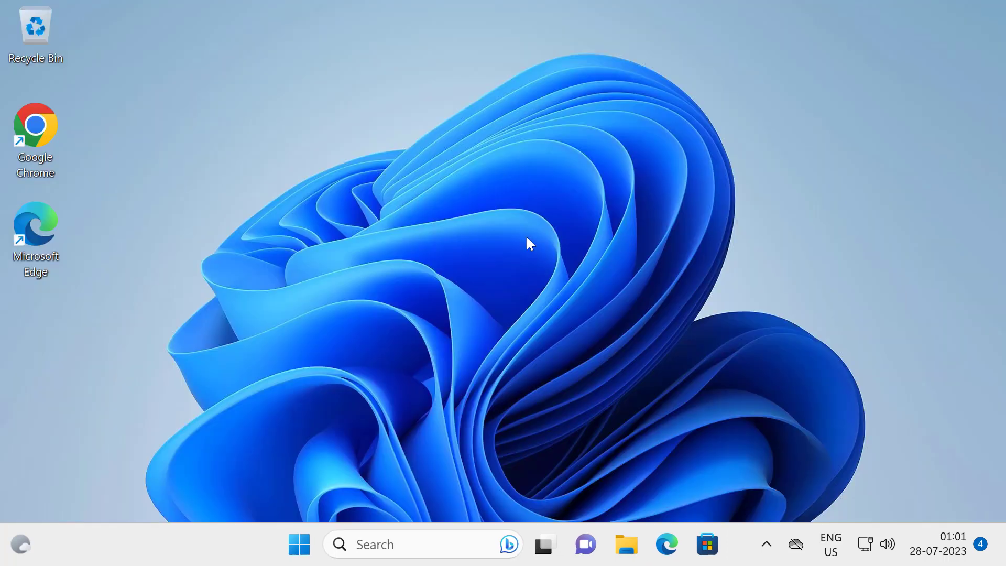
mouse_move(516, 266)
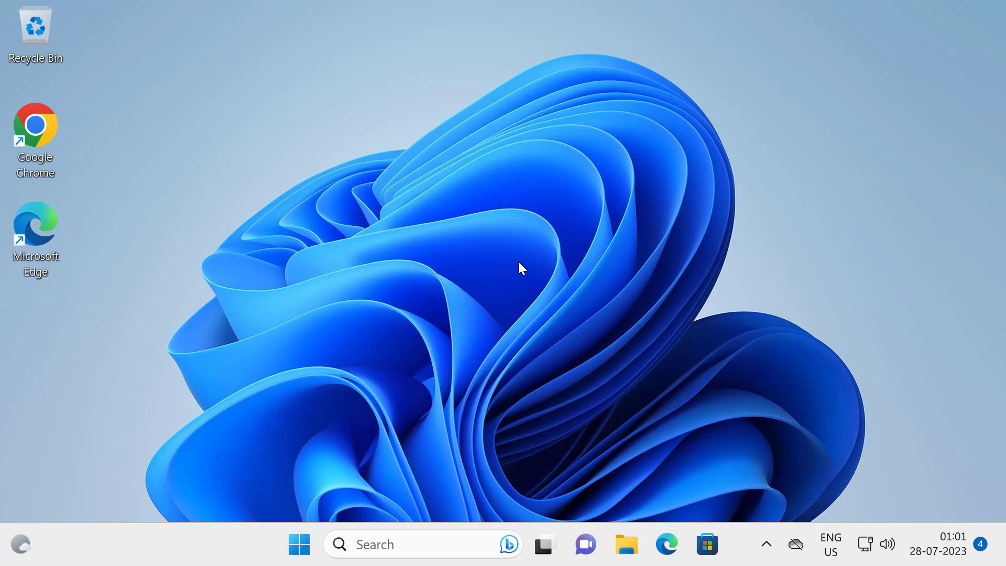
mouse_move(554, 298)
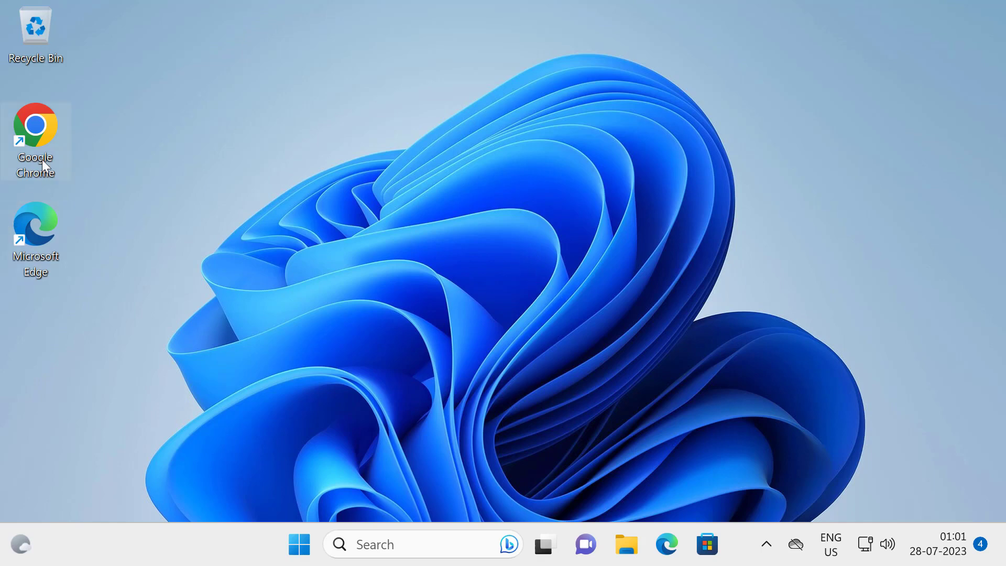
Step: Launch Google Chrome from its desktop shortcut
double_click(35, 125)
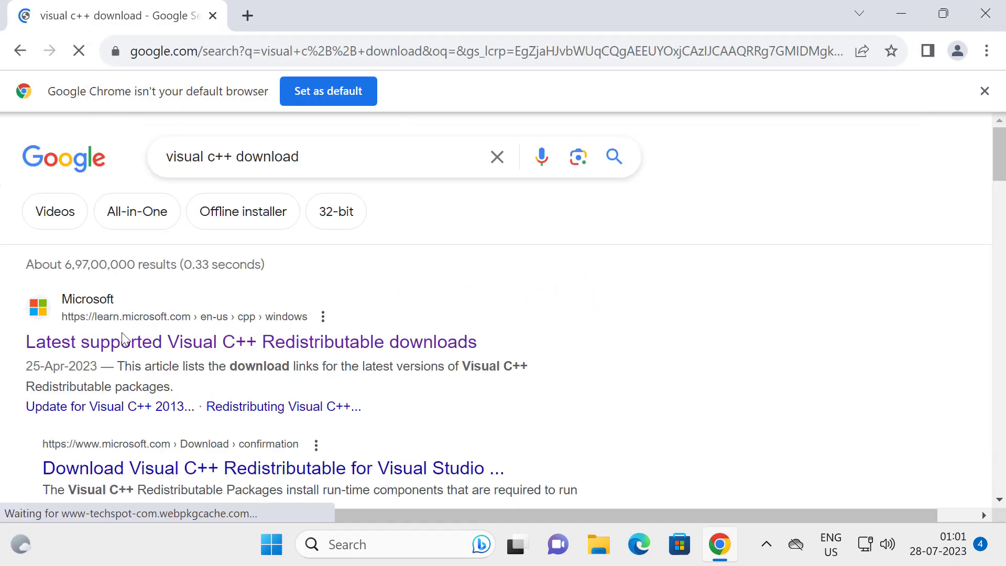
mouse_move(97, 349)
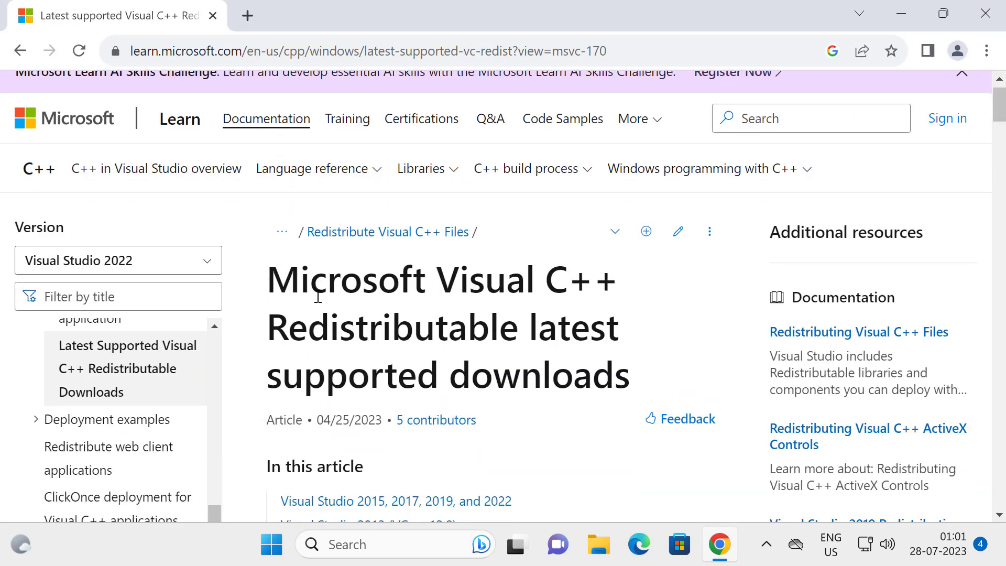
Step: Download vc_redist.x64.exe from the Microsoft Learn download table and run it
scroll("down", 3)
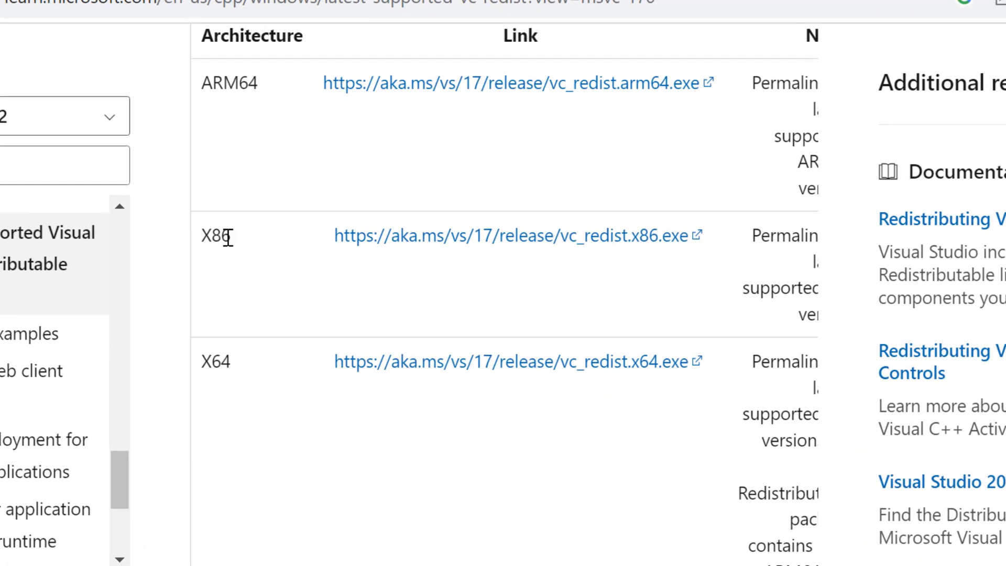
mouse_move(377, 243)
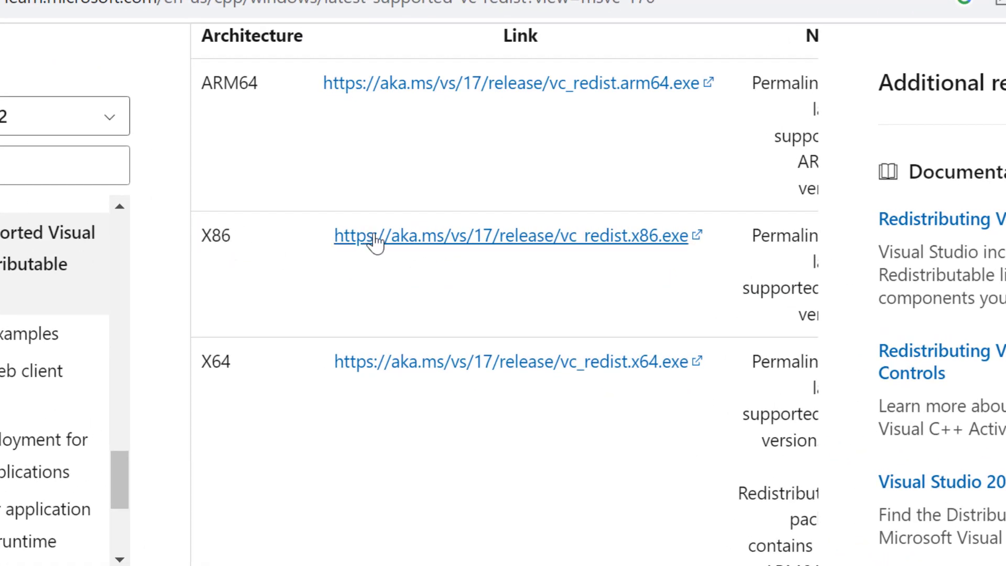
double_click(217, 360)
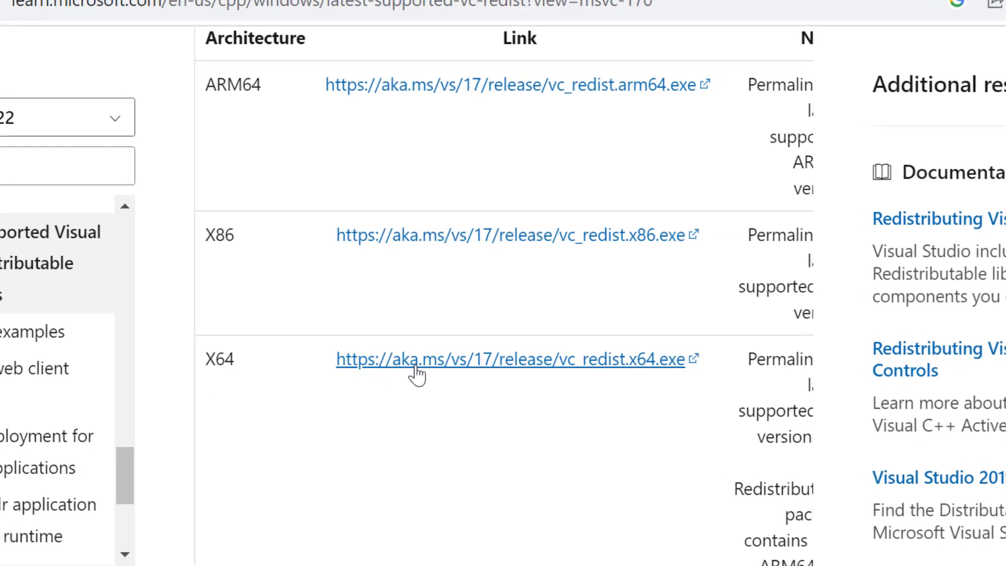
left_click(509, 359)
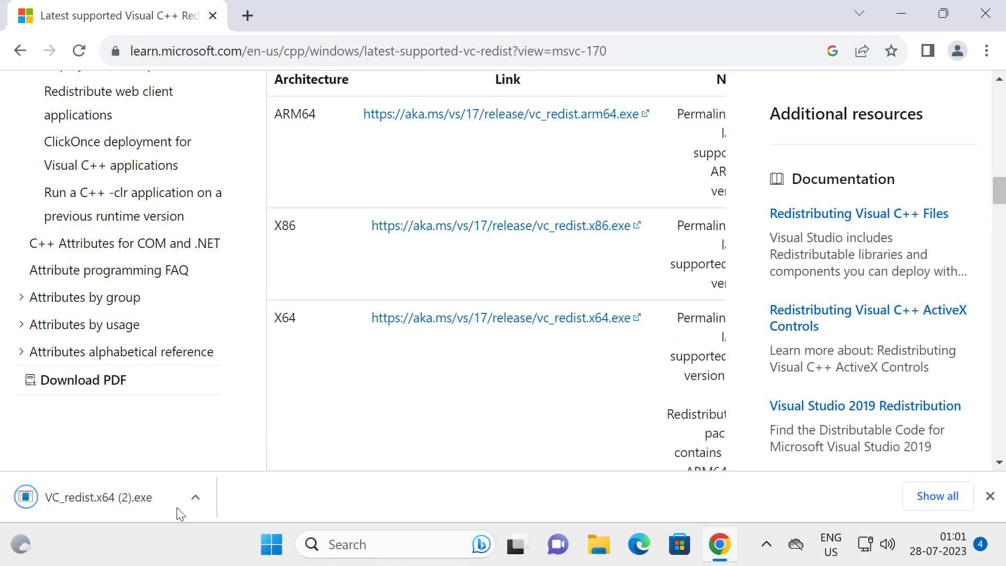
left_click(194, 497)
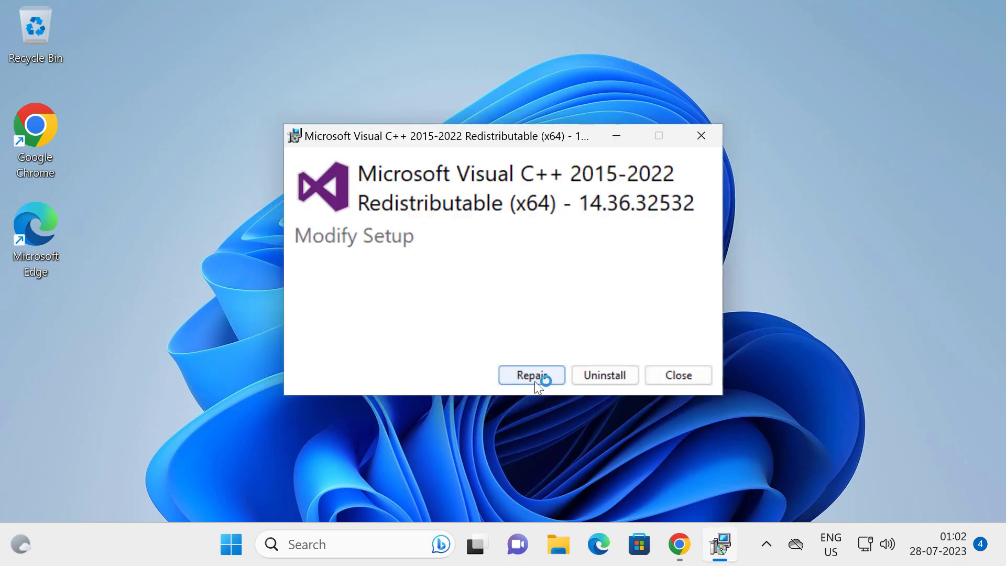
Step: Cancel the x64 redistributable setup and bring up the Start menu to restart
left_click(531, 375)
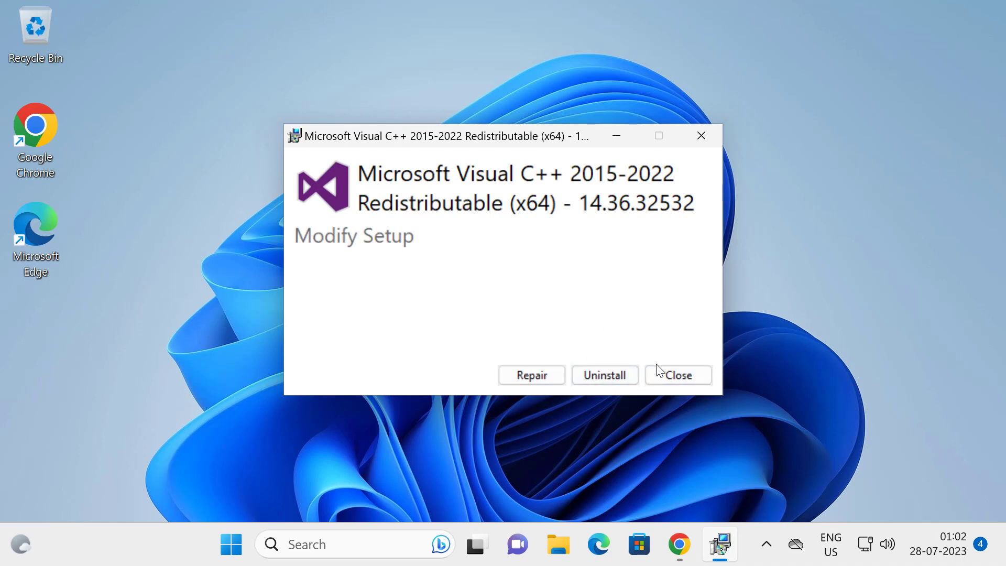
left_click(678, 375)
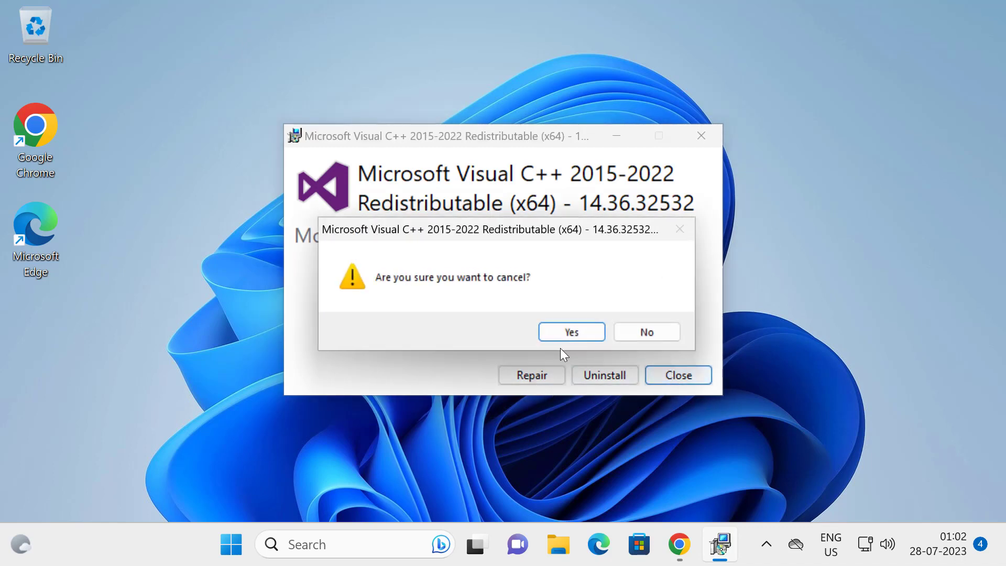
left_click(570, 331)
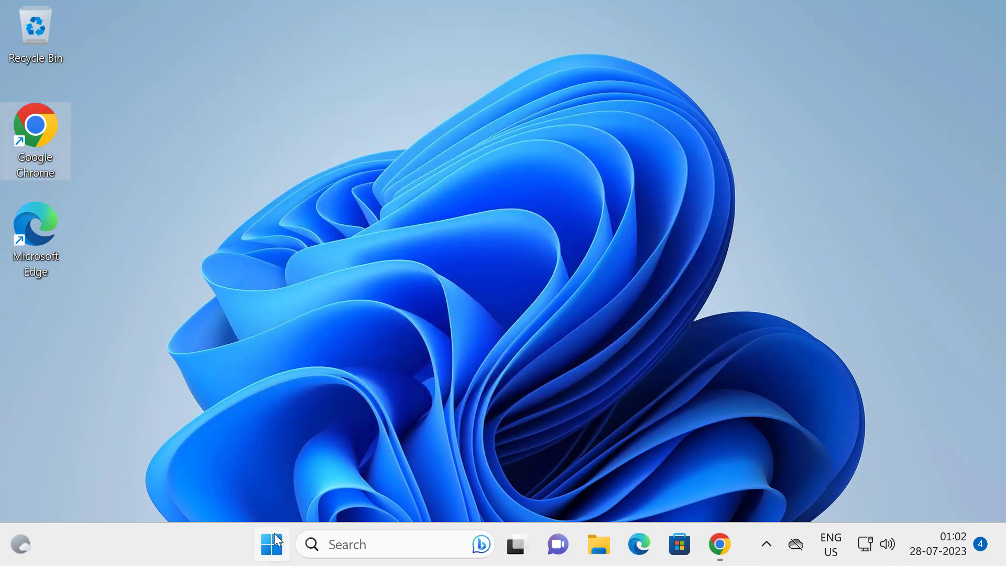
left_click(271, 543)
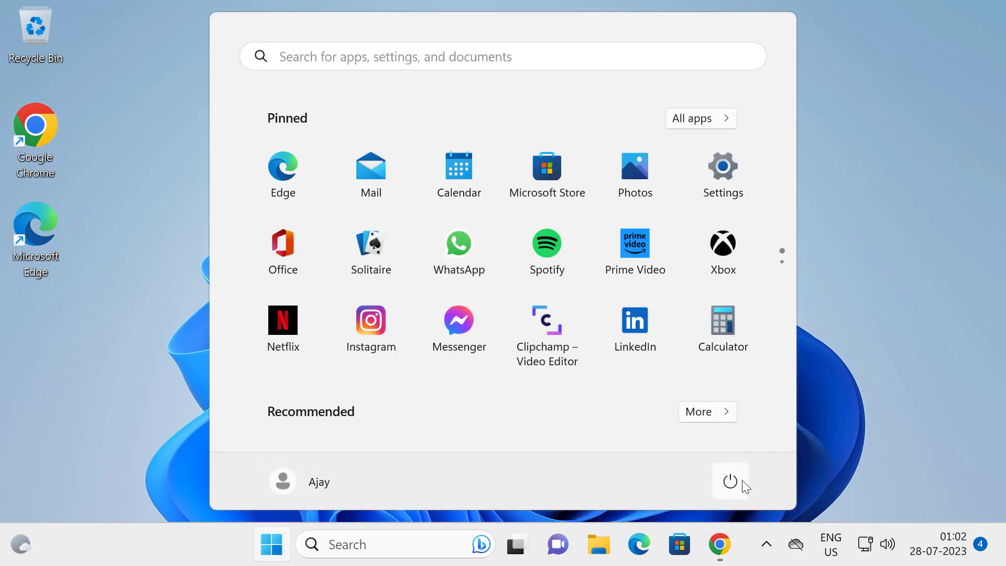